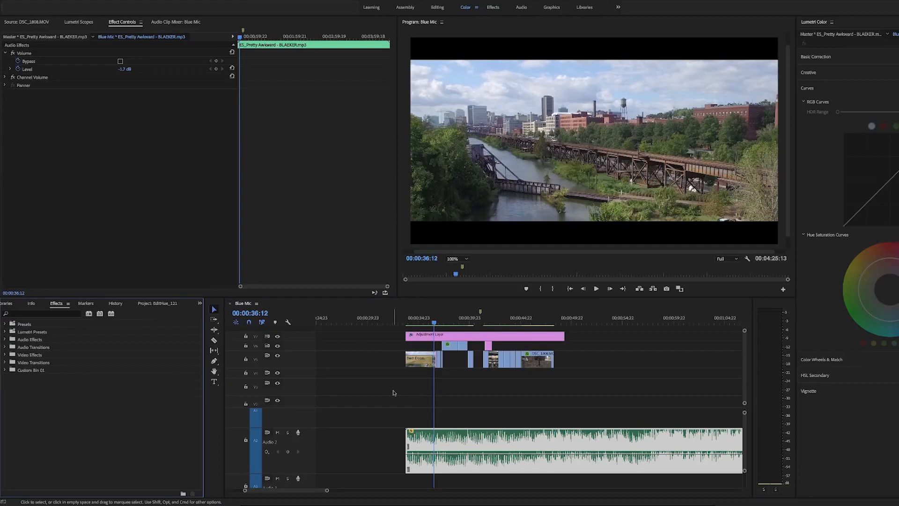
# Review the existing adjustment layer's Crop settings, then look for the Crop effect
pyautogui.click(485, 336)
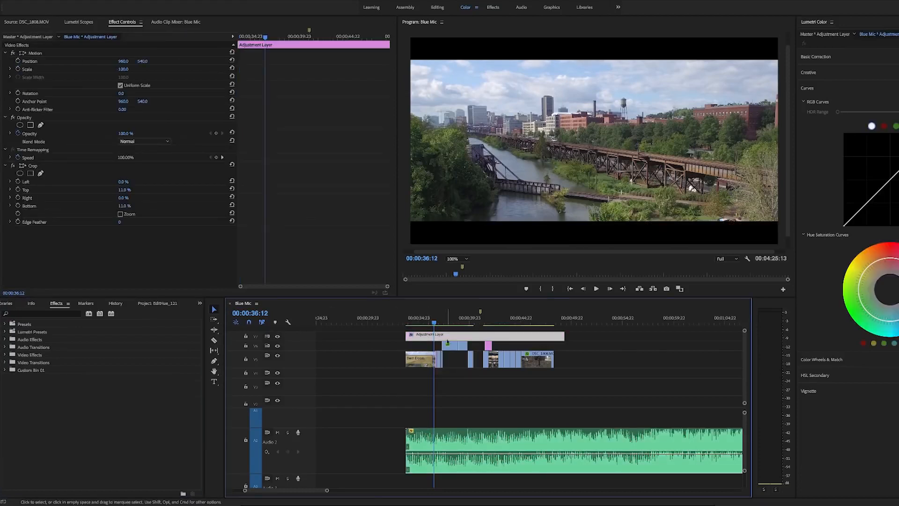
pyautogui.click(180, 492)
pyautogui.write('crop')
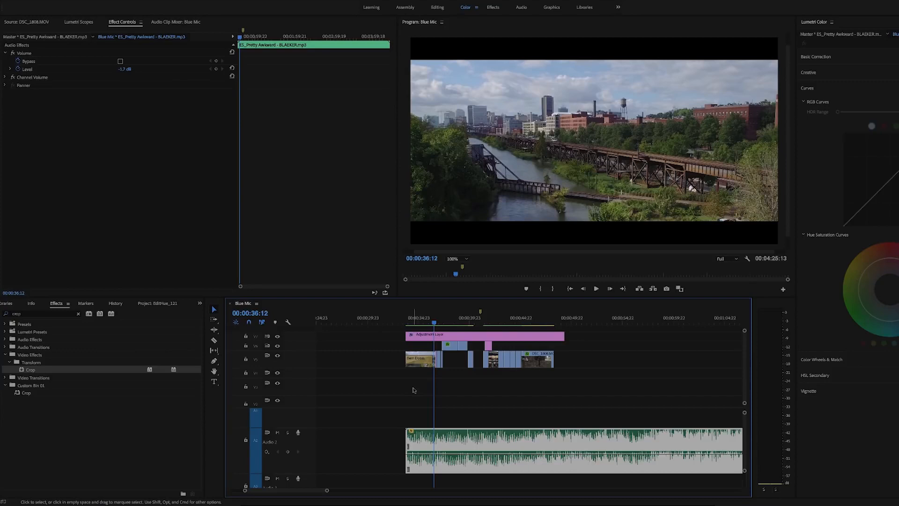
# Remove the cropped adjustment layer and create a fresh adjustment layer with default video settings
pyautogui.click(38, 313)
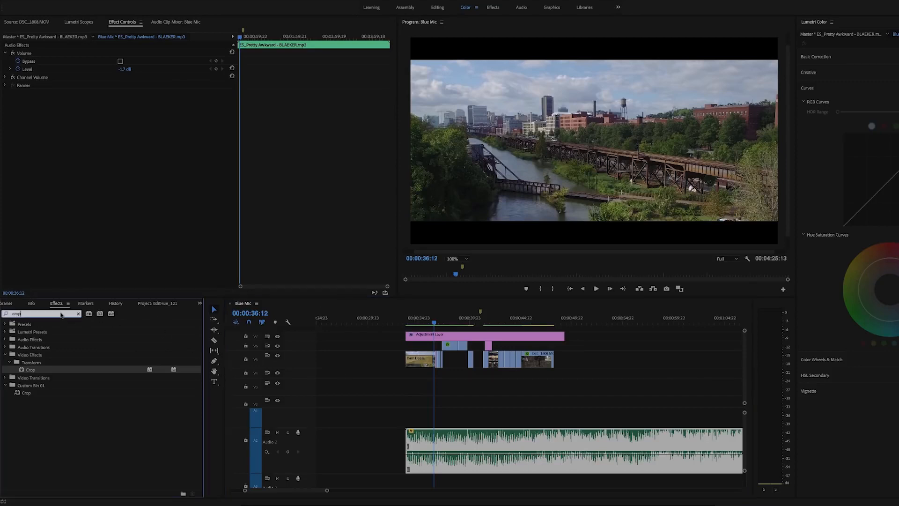
pyautogui.click(78, 314)
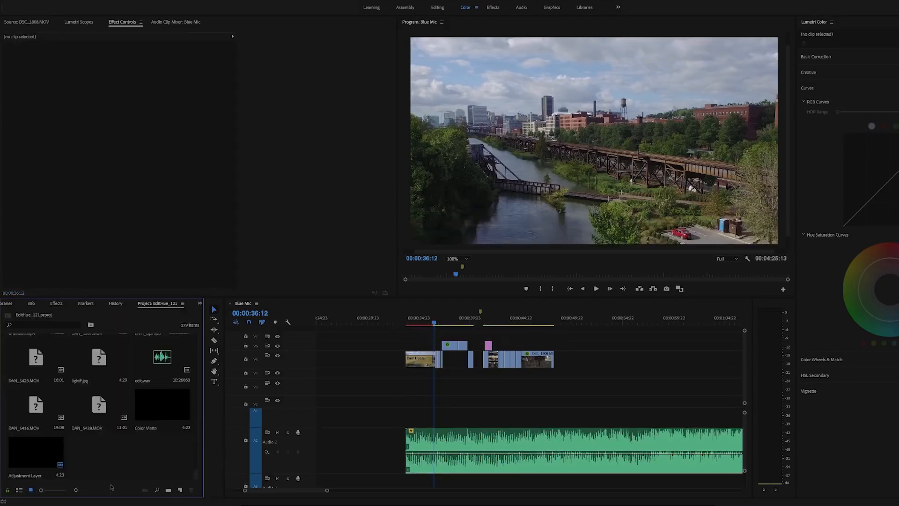
pyautogui.click(179, 491)
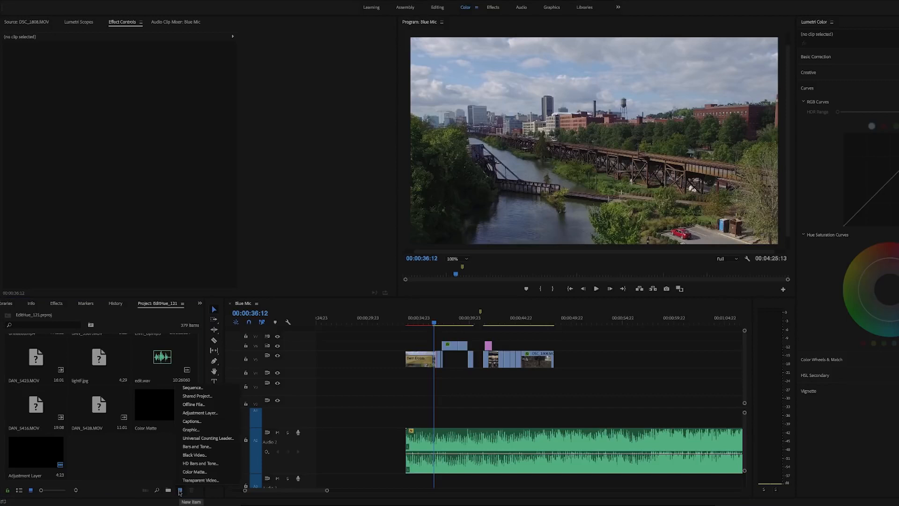
pyautogui.click(200, 412)
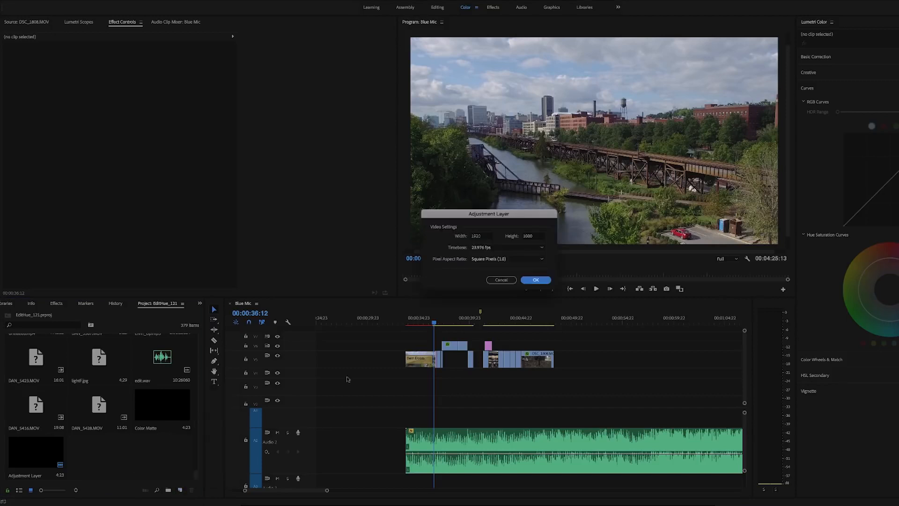
pyautogui.click(535, 280)
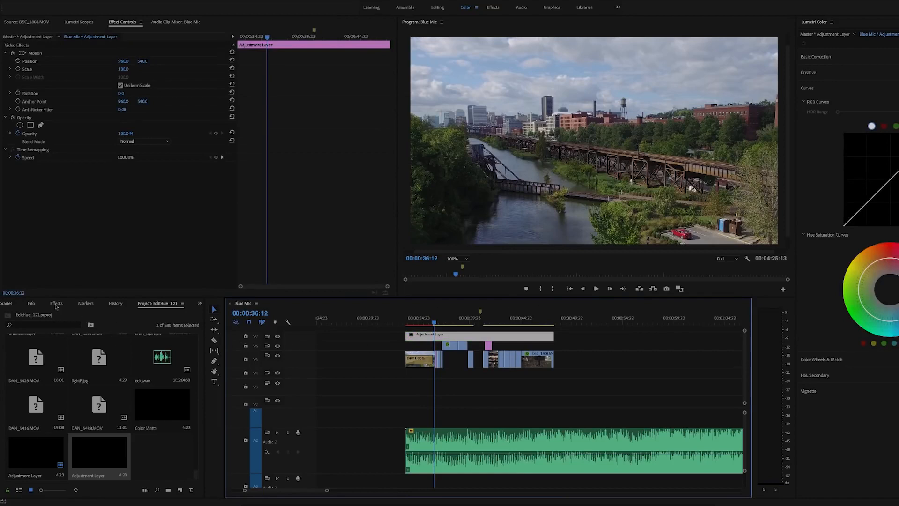
# Apply the Crop effect from a 'crop' search and set Top and Bottom to 11%
pyautogui.click(56, 303)
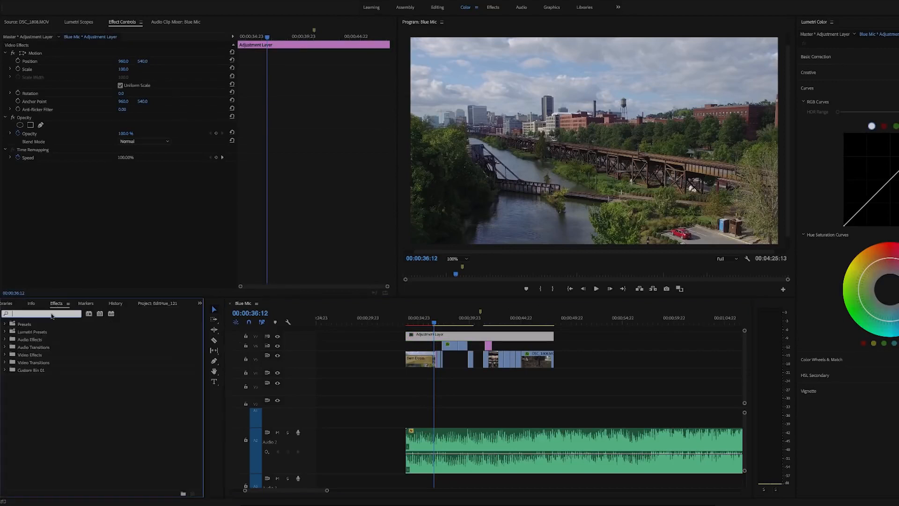
pyautogui.write('crop')
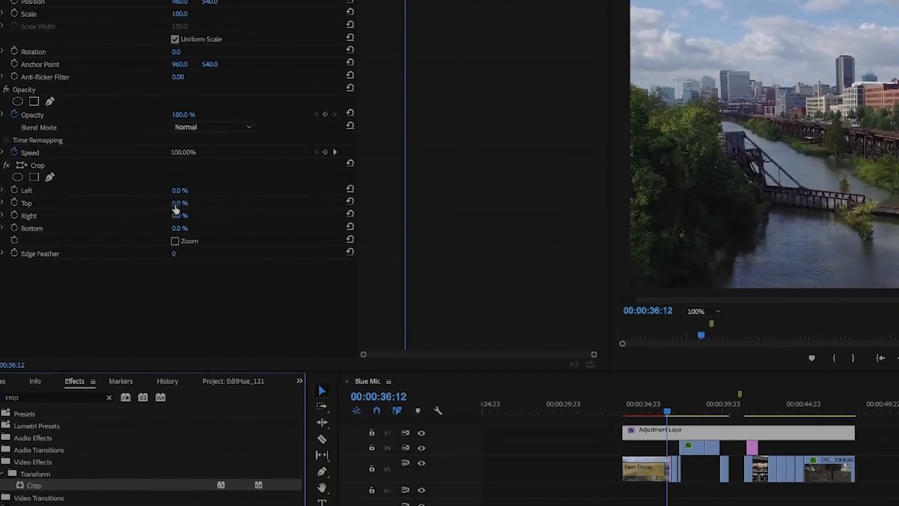
pyautogui.doubleClick(179, 202)
pyautogui.write('11')
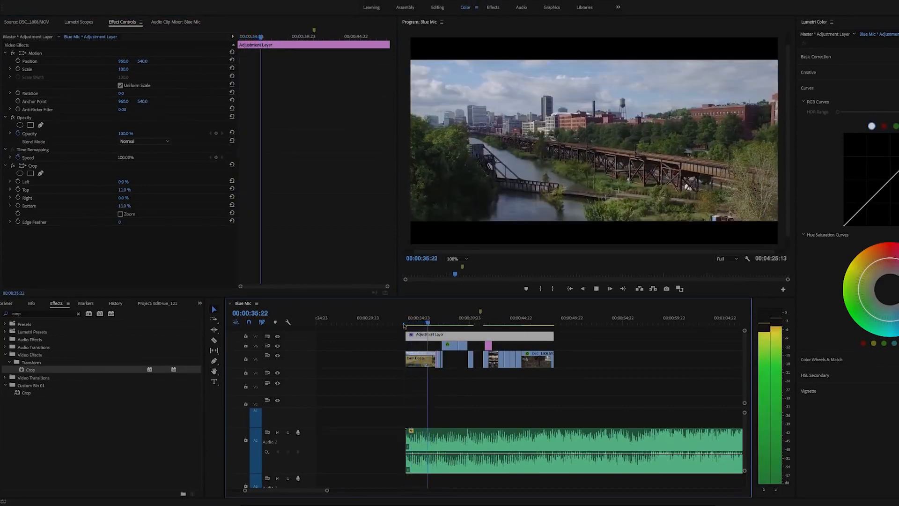
# Replace the intro clip's old transition with Barn Doors and review its settings
pyautogui.rightClick(449, 343)
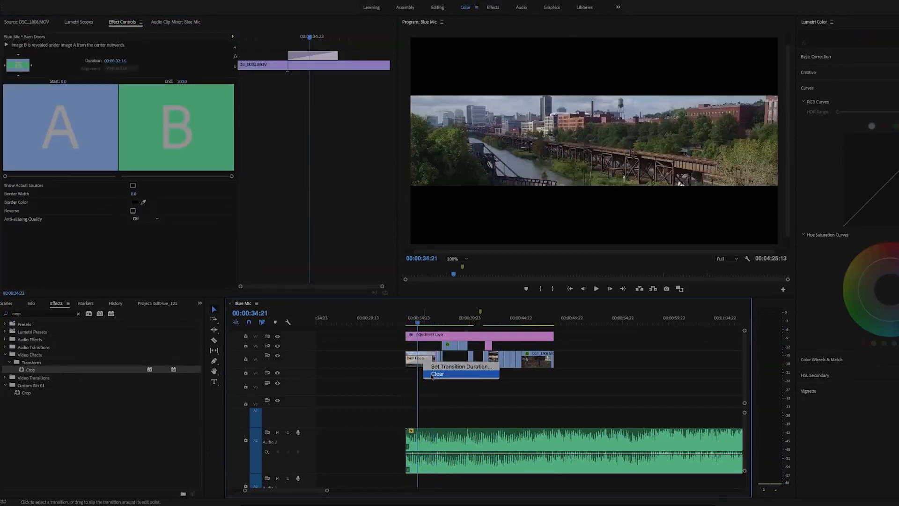
pyautogui.click(437, 374)
pyautogui.write('barn')
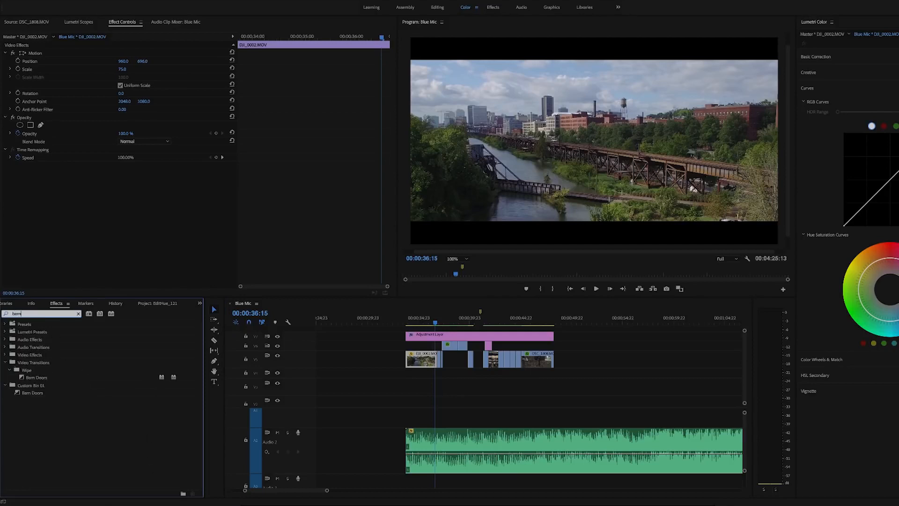
pyautogui.click(35, 378)
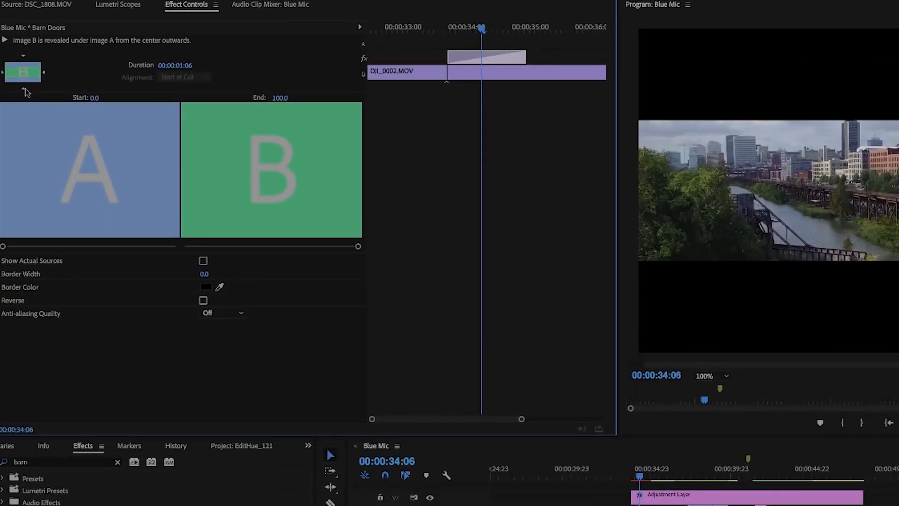
pyautogui.click(465, 7)
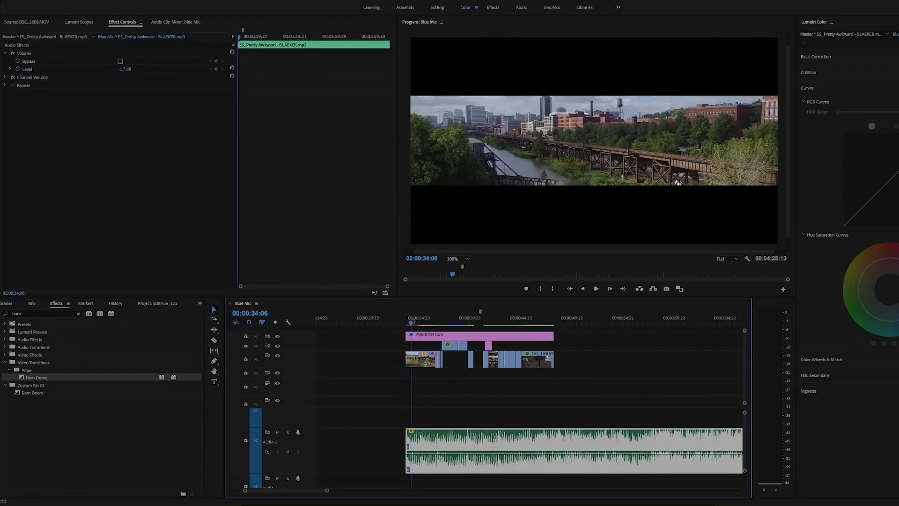
pyautogui.click(573, 451)
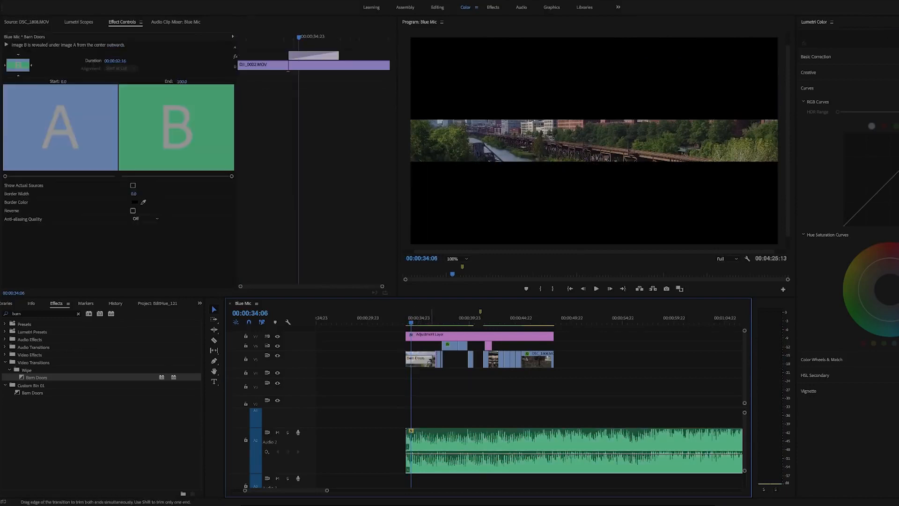
pyautogui.click(406, 318)
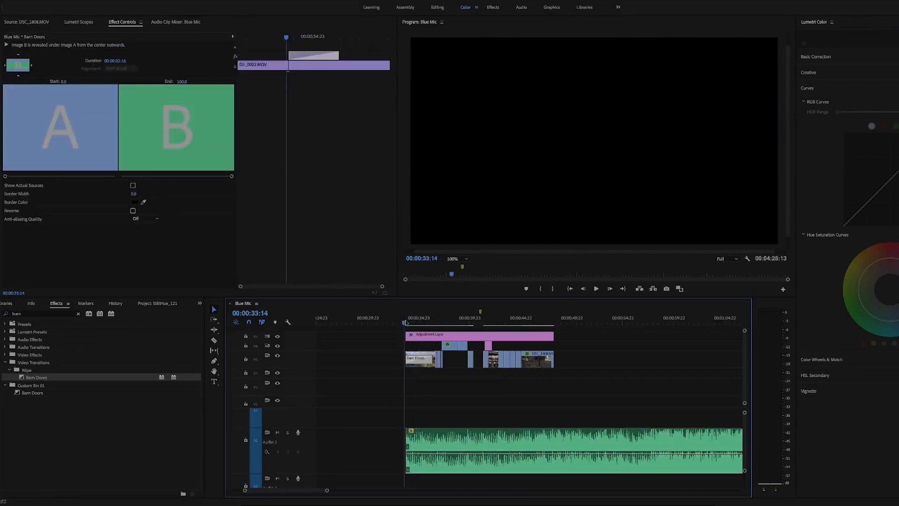
pyautogui.click(595, 289)
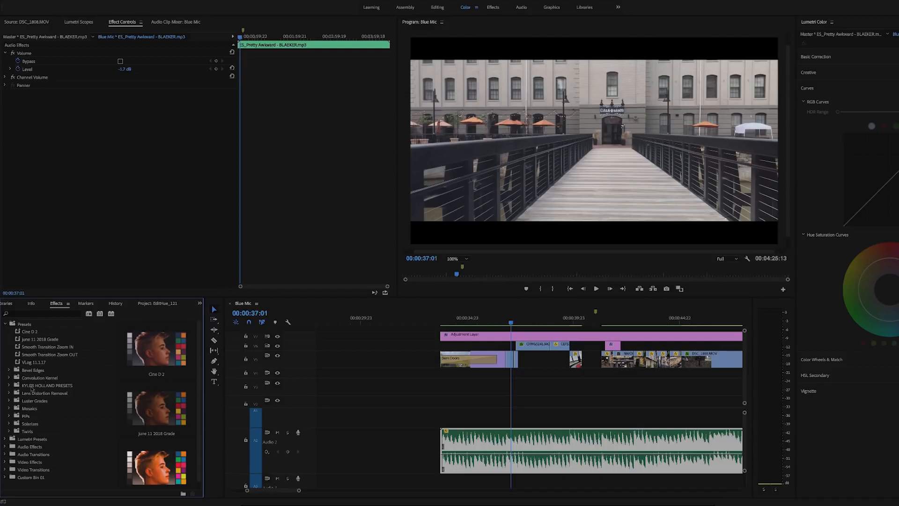
# Expand the downloaded preset collection to reveal the 1080p smooth transition presets
pyautogui.click(10, 385)
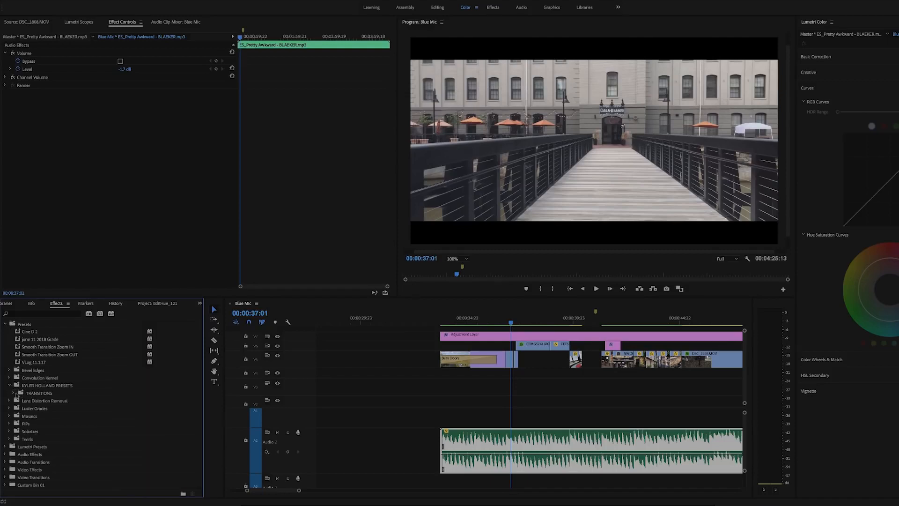
pyautogui.click(14, 393)
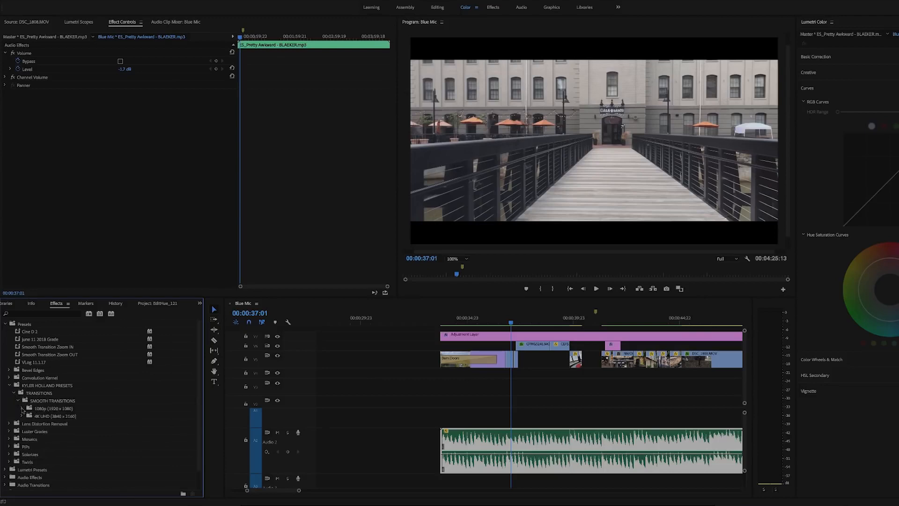
pyautogui.click(22, 408)
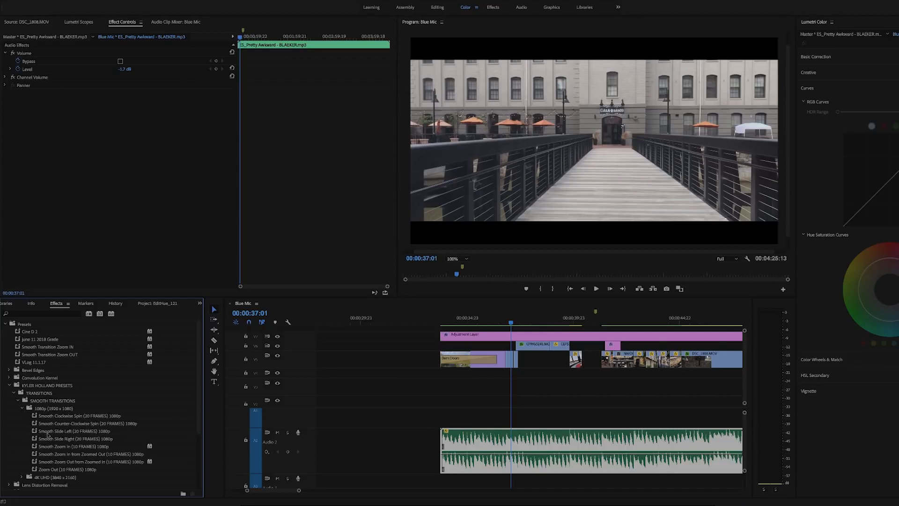
pyautogui.moveTo(115, 440)
pyautogui.write('transform')
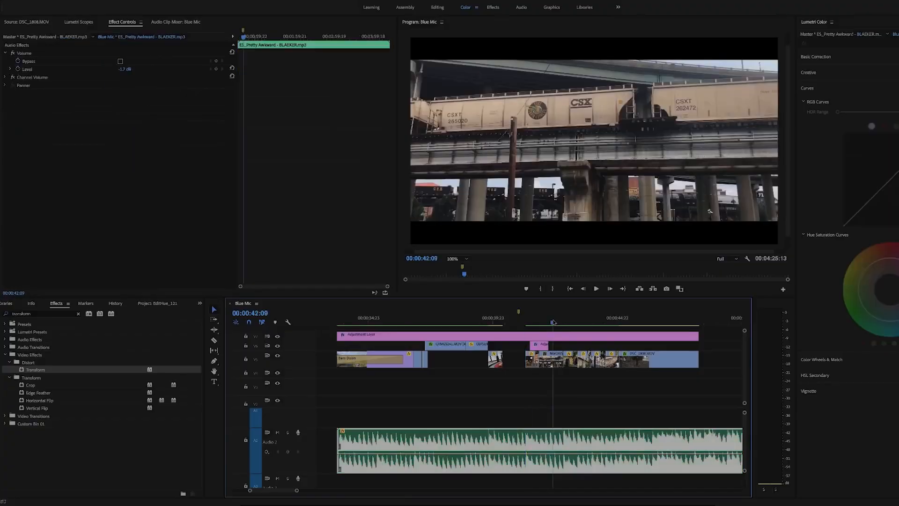
# Create a new adjustment layer for the clips around the 00:00:41 cut
pyautogui.click(550, 358)
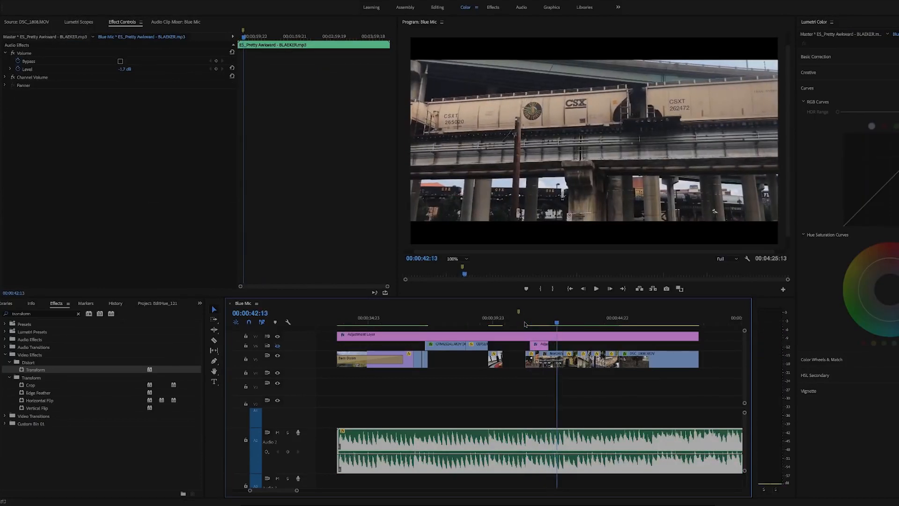
pyautogui.click(536, 322)
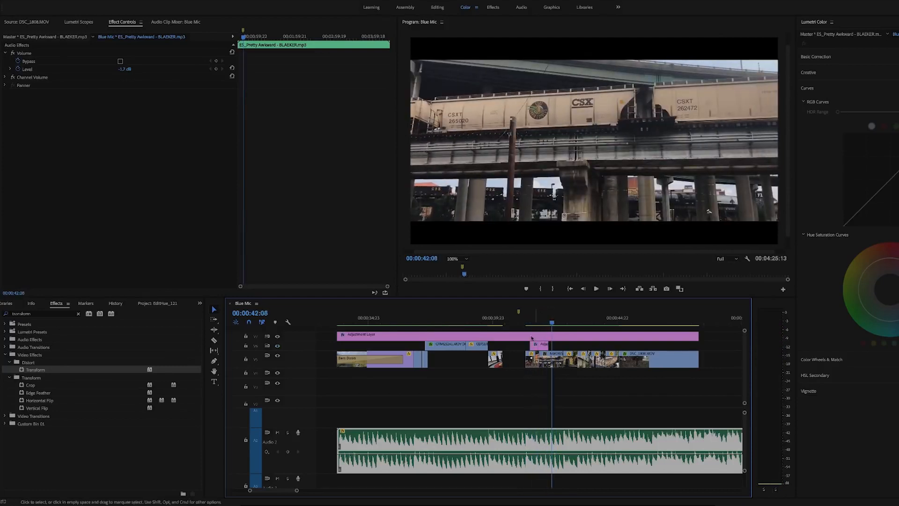
pyautogui.click(179, 491)
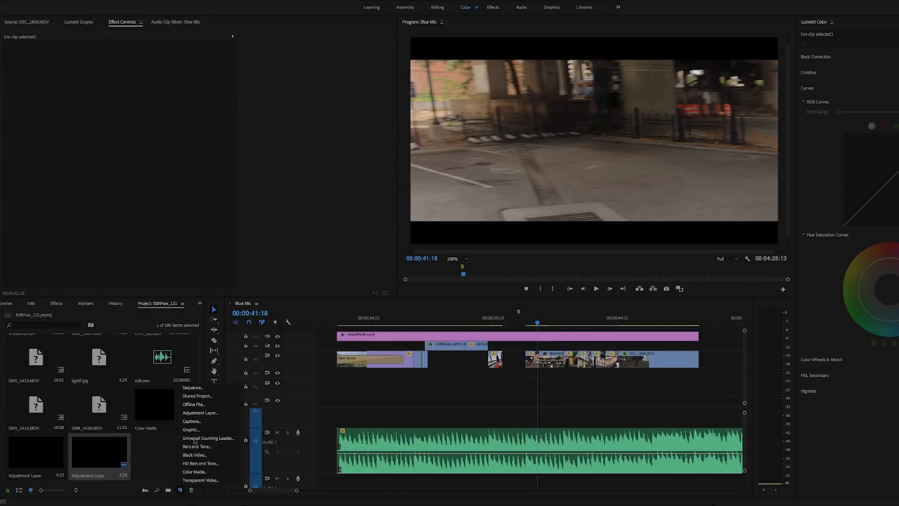
pyautogui.click(96, 455)
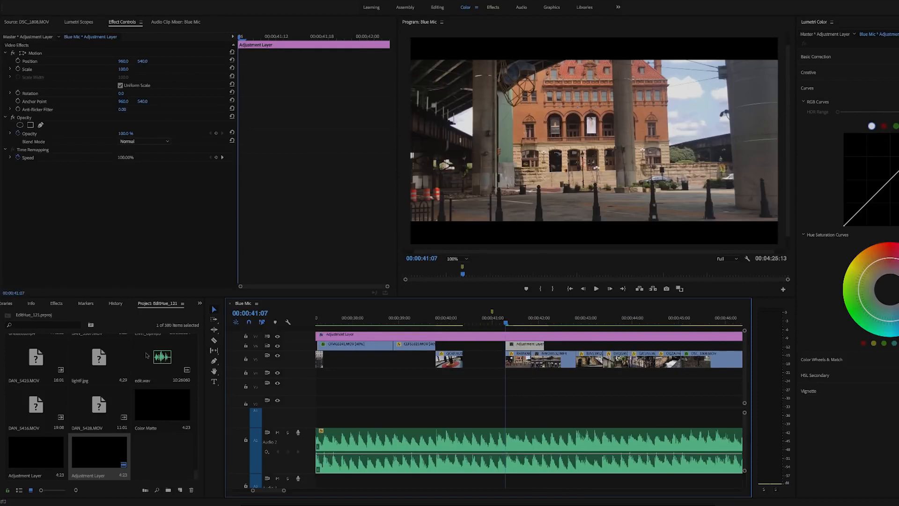
pyautogui.click(56, 303)
pyautogui.write('blur')
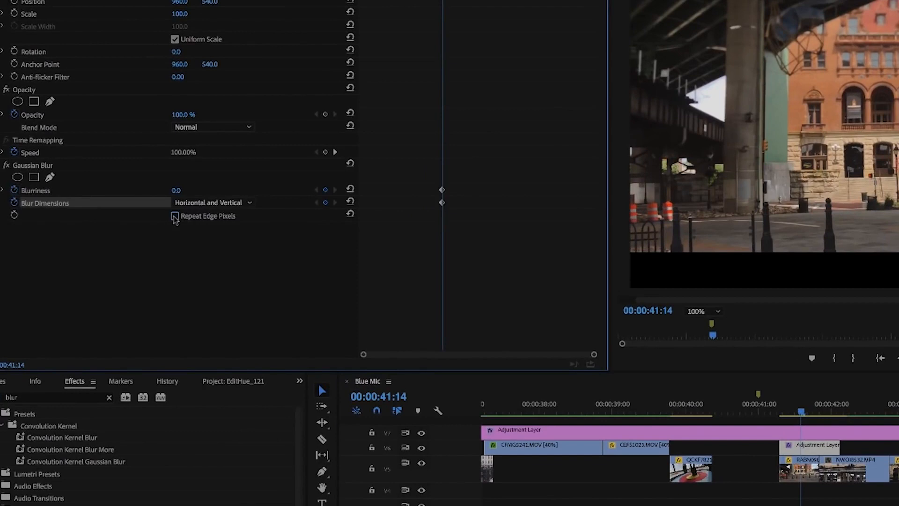
# Enable Repeat Edge Pixels and keyframe horizontal Gaussian Blur blurriness from 0 to 246
pyautogui.click(175, 216)
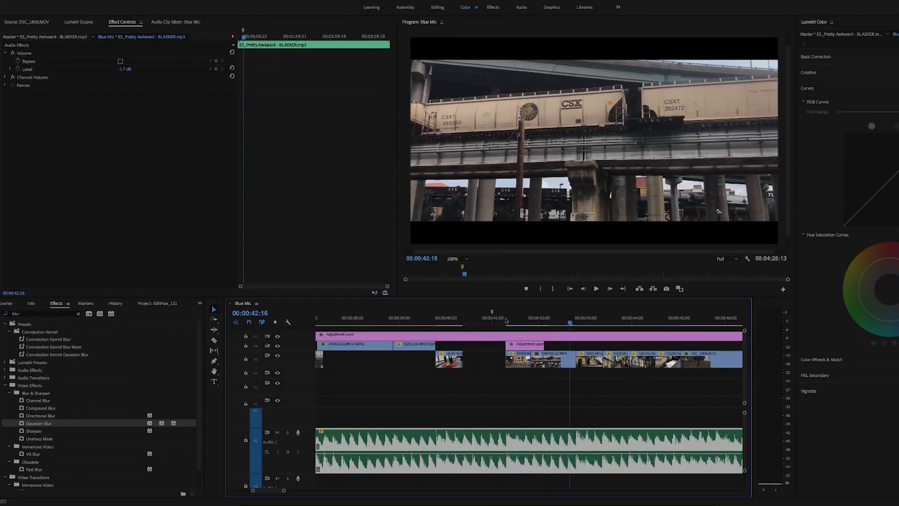
pyautogui.click(506, 317)
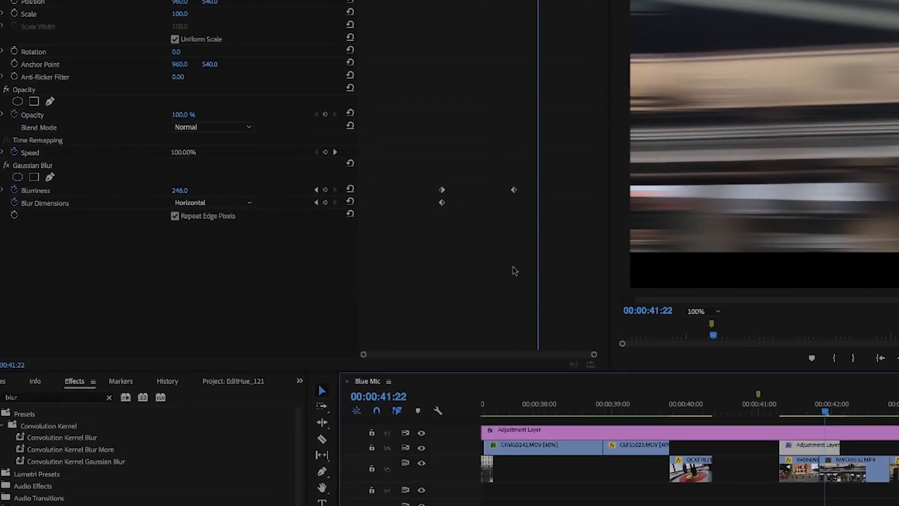
pyautogui.moveTo(495, 271)
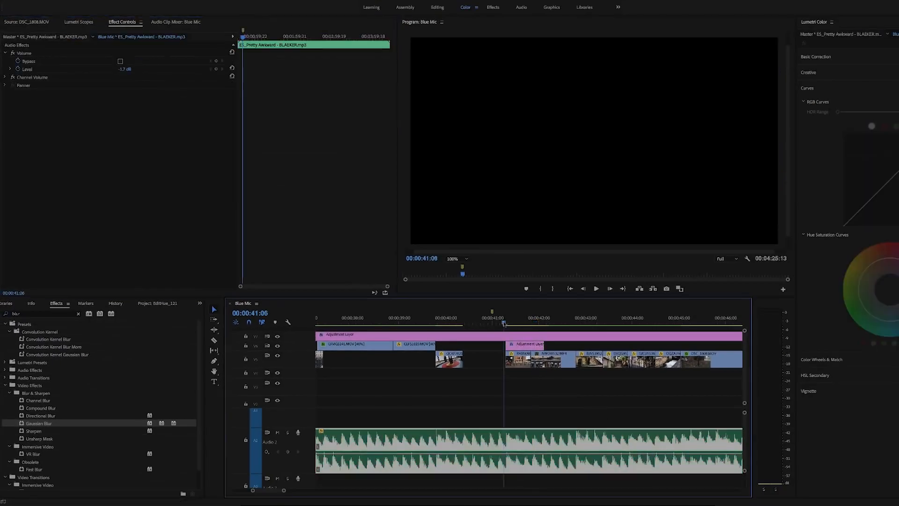
pyautogui.click(595, 289)
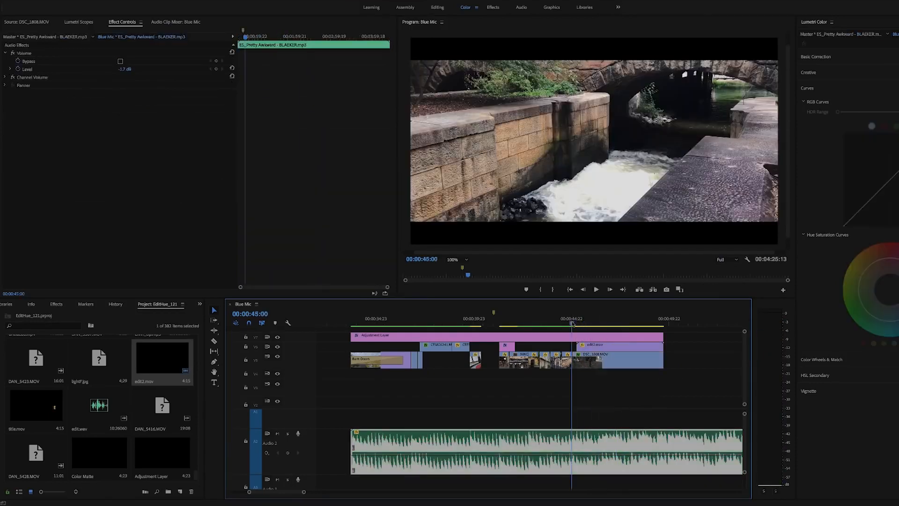
# Place edit2.mov on V2 near the sequence end and return to the blur effects
pyautogui.click(574, 323)
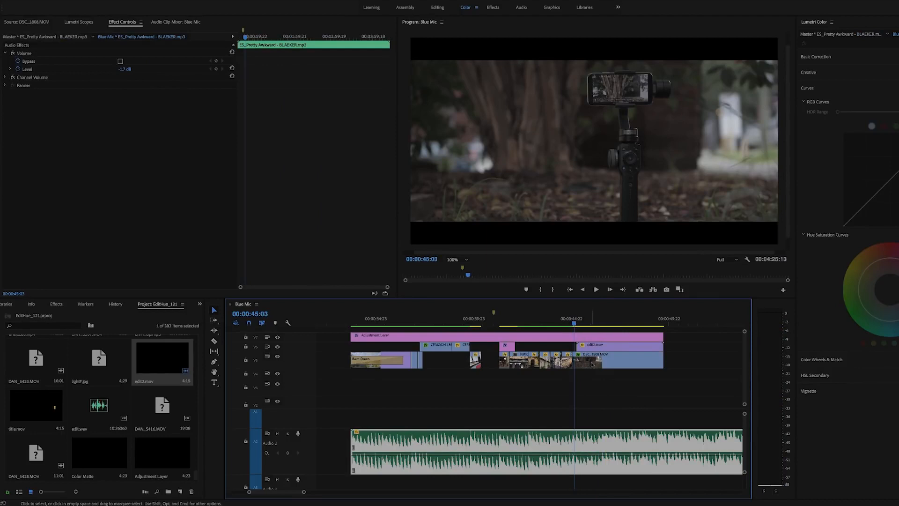
pyautogui.click(596, 360)
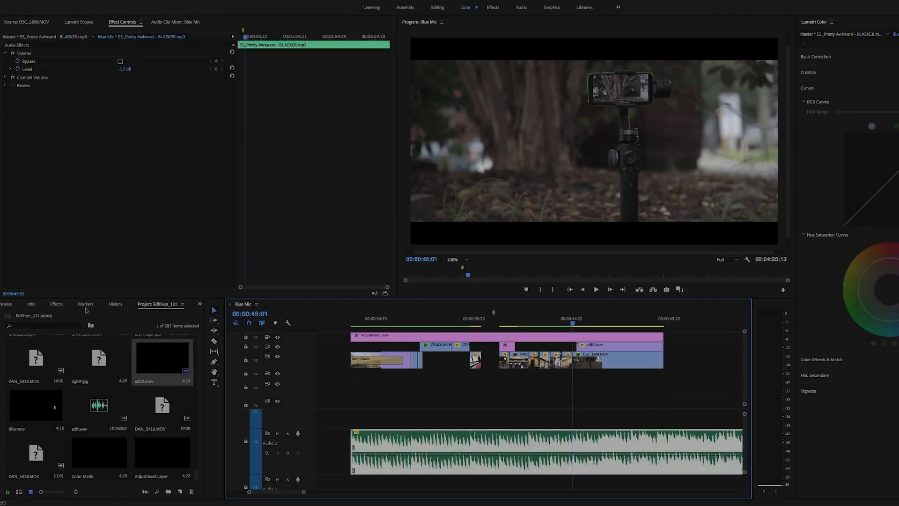
pyautogui.click(56, 304)
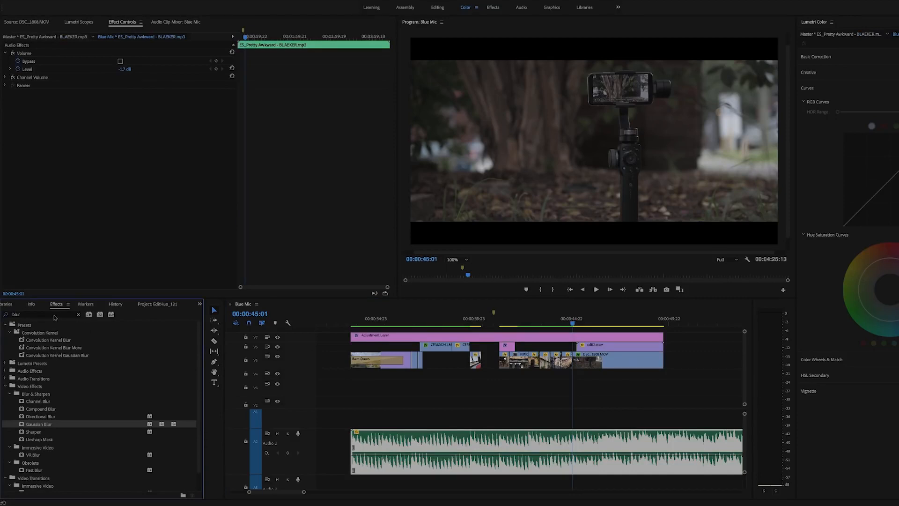